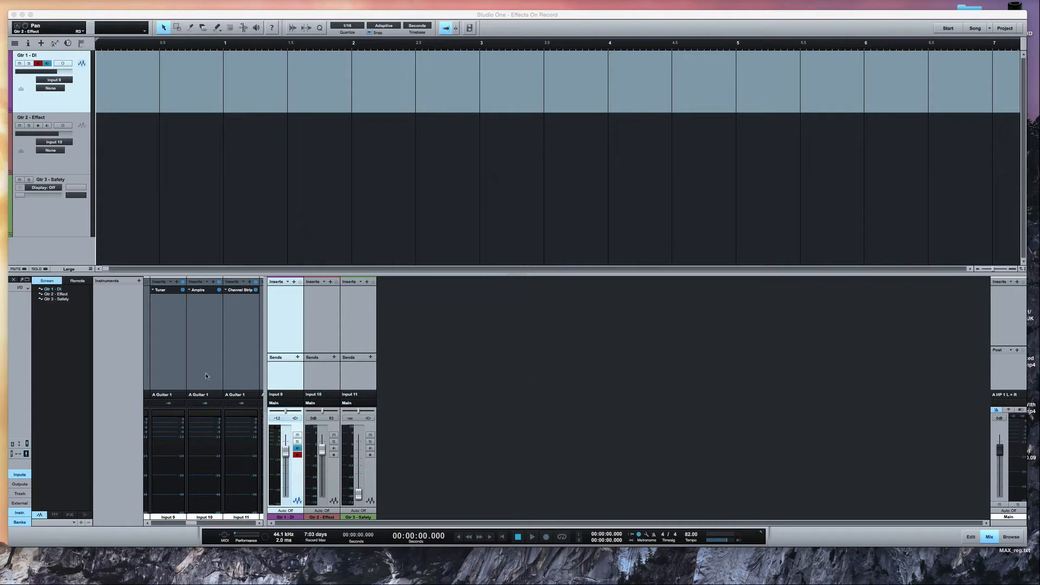
mouse_move(185, 323)
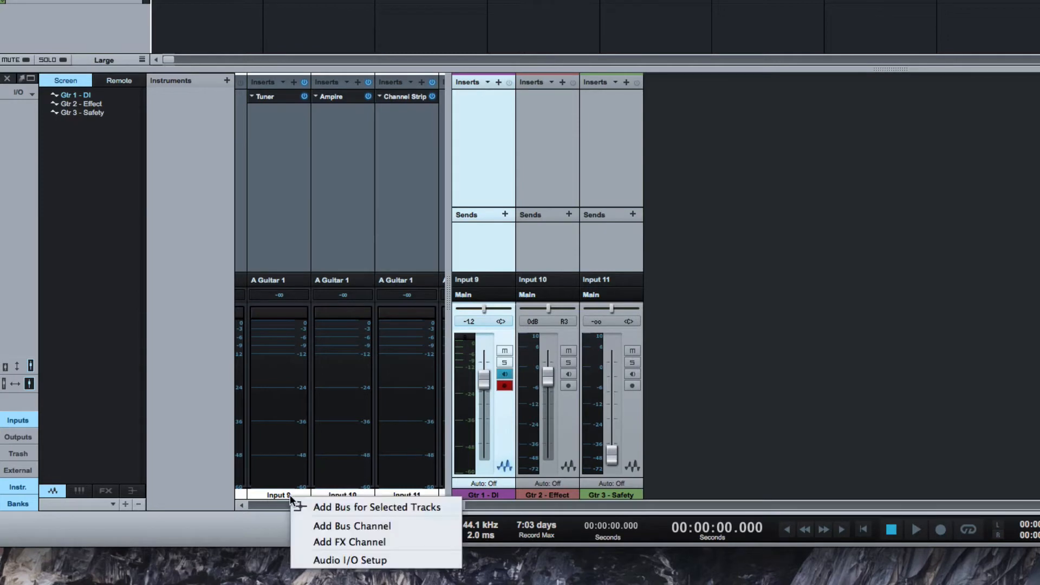
Record-arm Gtr 2 and Gtr 3 alongside the DI track and set the Safety fader to -12 dB
left_click(349, 560)
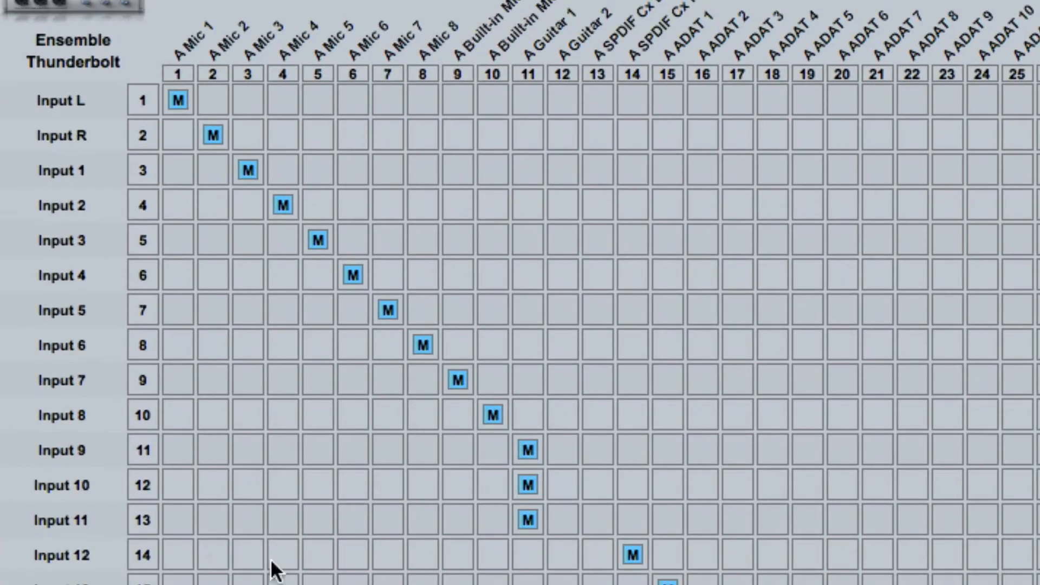
mouse_move(84, 525)
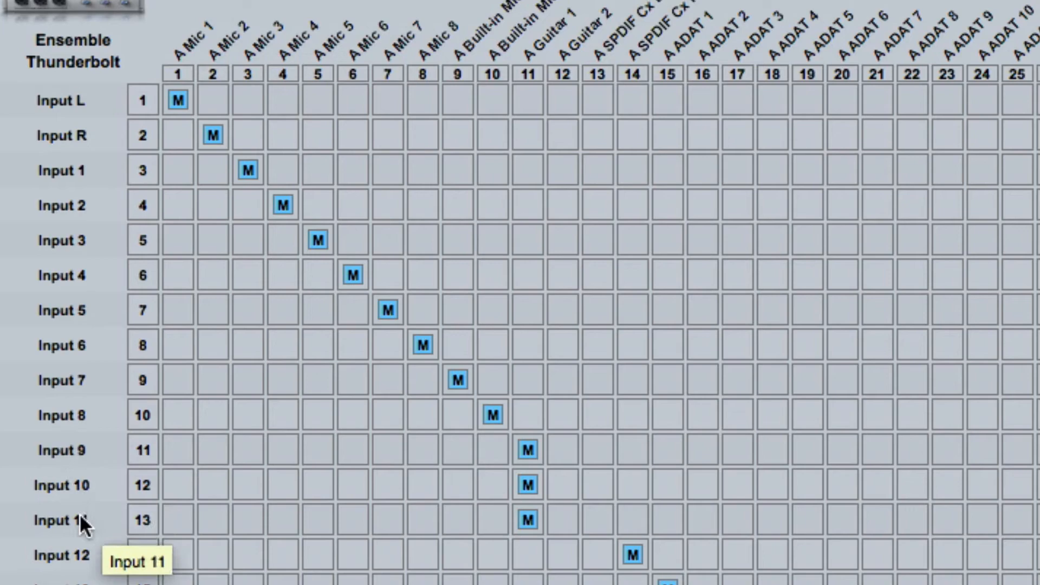
mouse_move(531, 185)
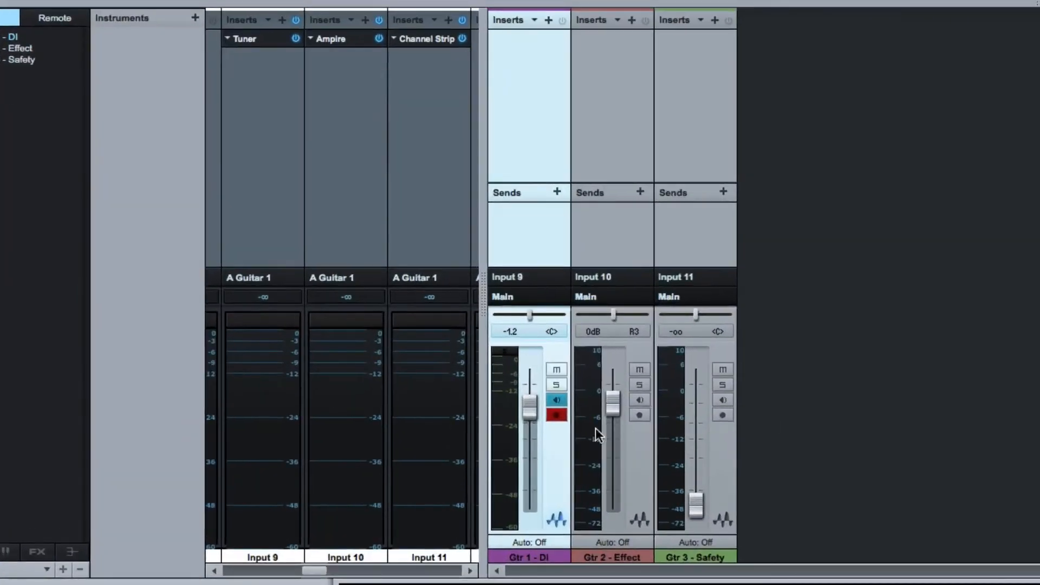
left_click(556, 399)
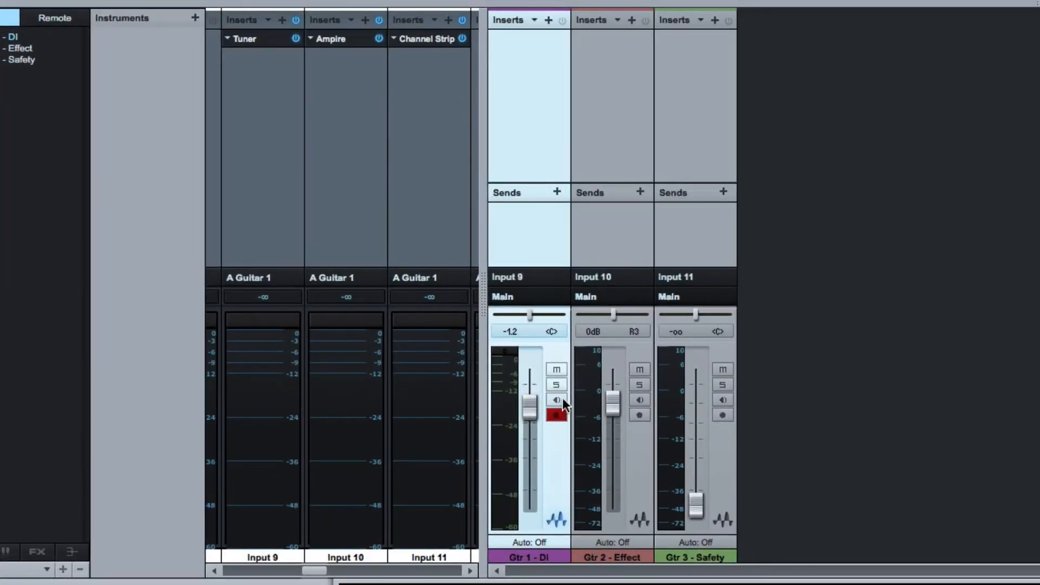
left_click(557, 400)
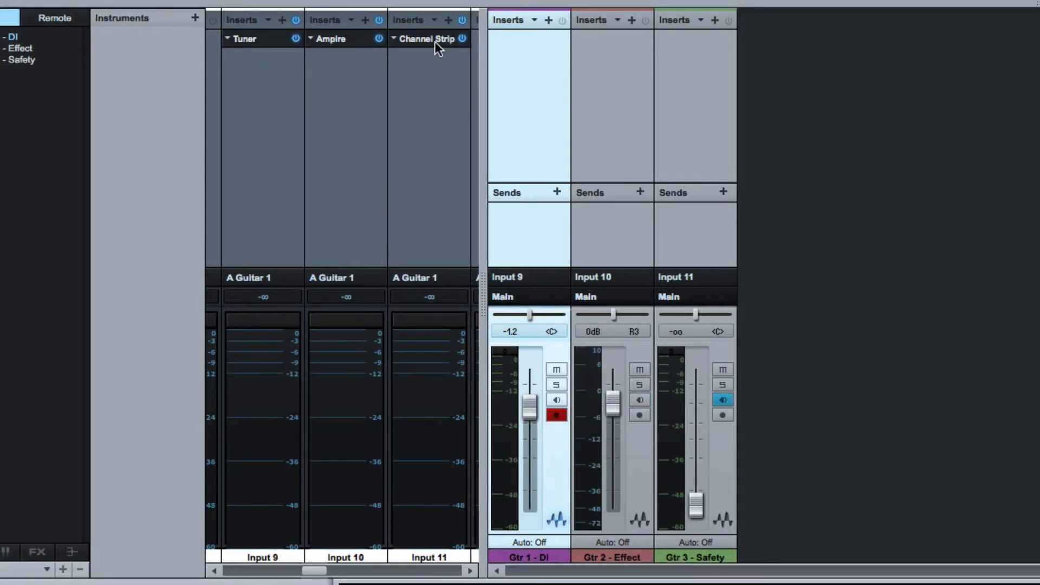
left_click(428, 39)
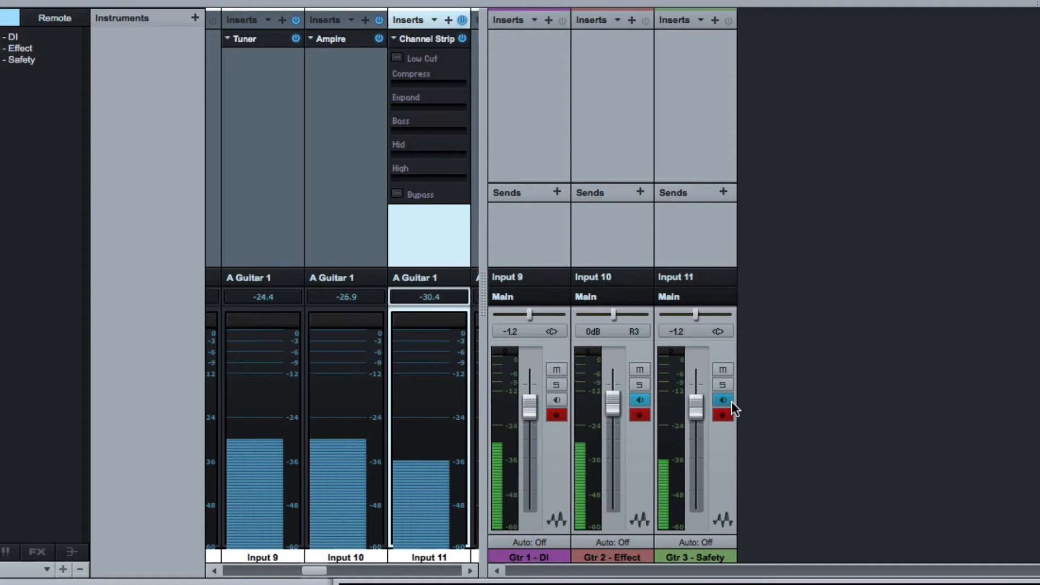
Audition the Effect and Safety inputs in turn, ending with monitoring on Gtr 2 only
left_click(723, 399)
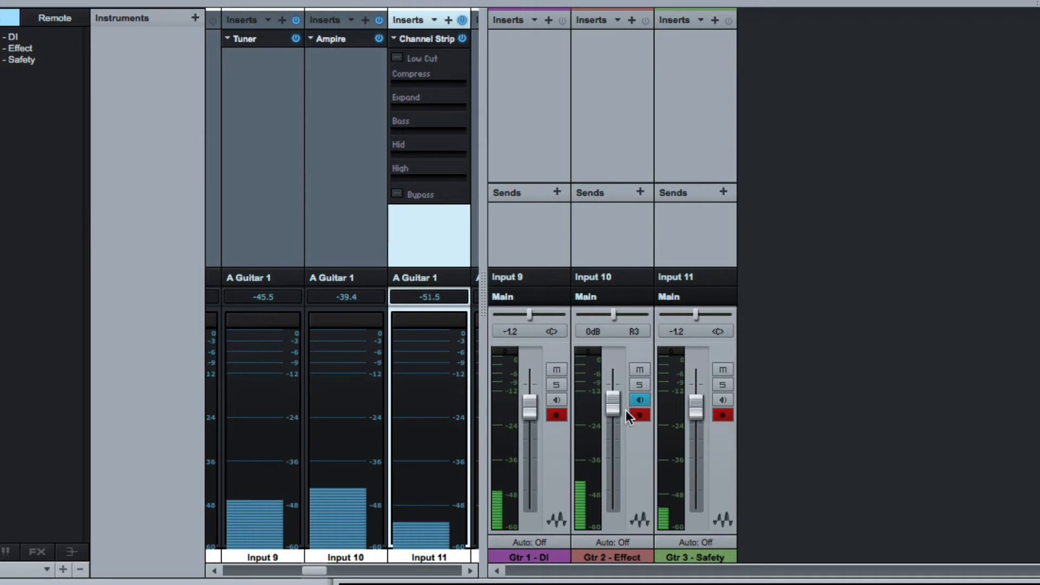
left_click(639, 400)
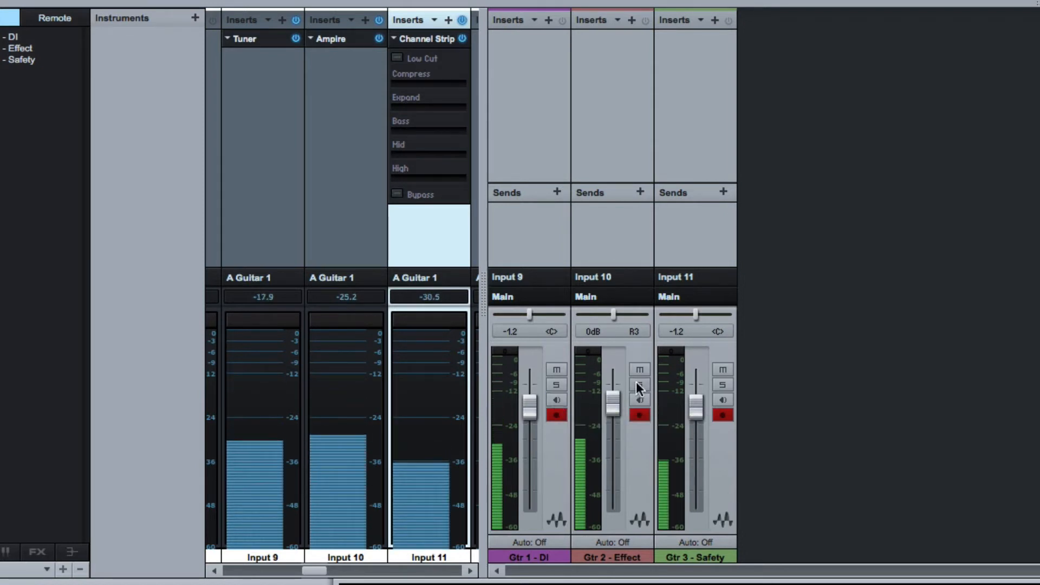
left_click(640, 400)
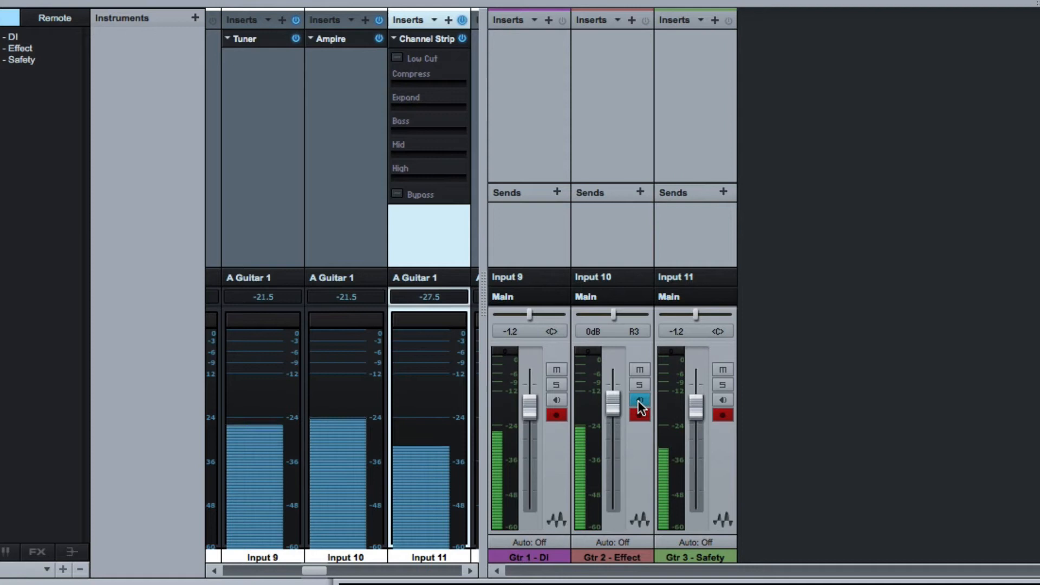
left_click(640, 415)
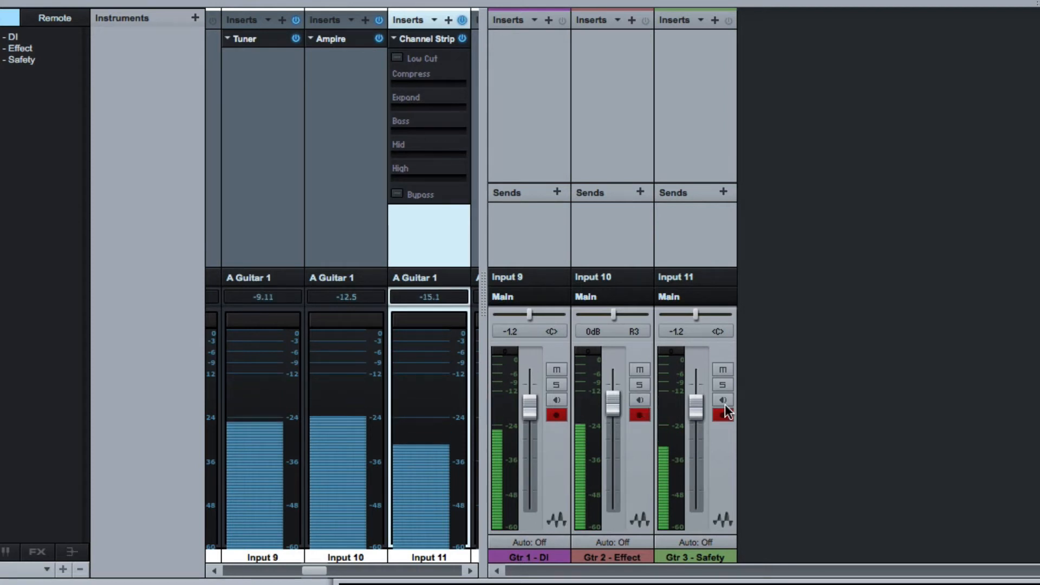
left_click(723, 400)
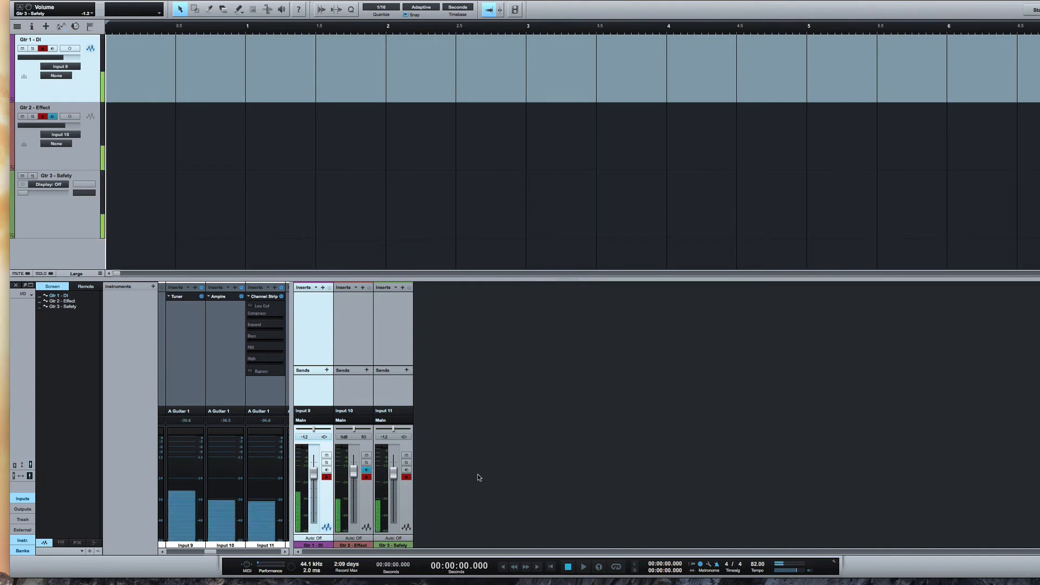
Record a roughly fifteen-second guitar take onto all three armed tracks, then stop
left_click(598, 567)
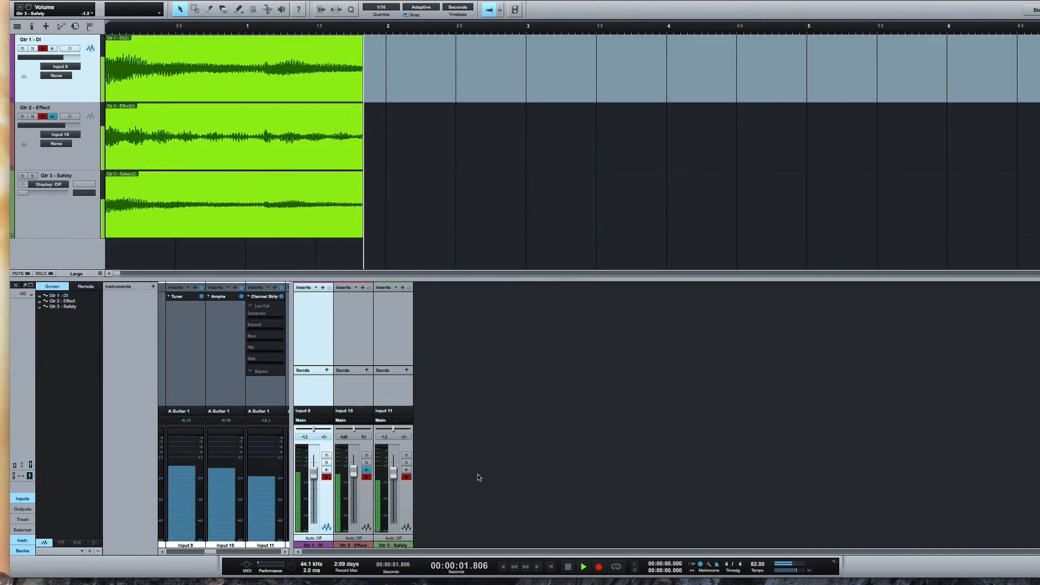
left_click(582, 566)
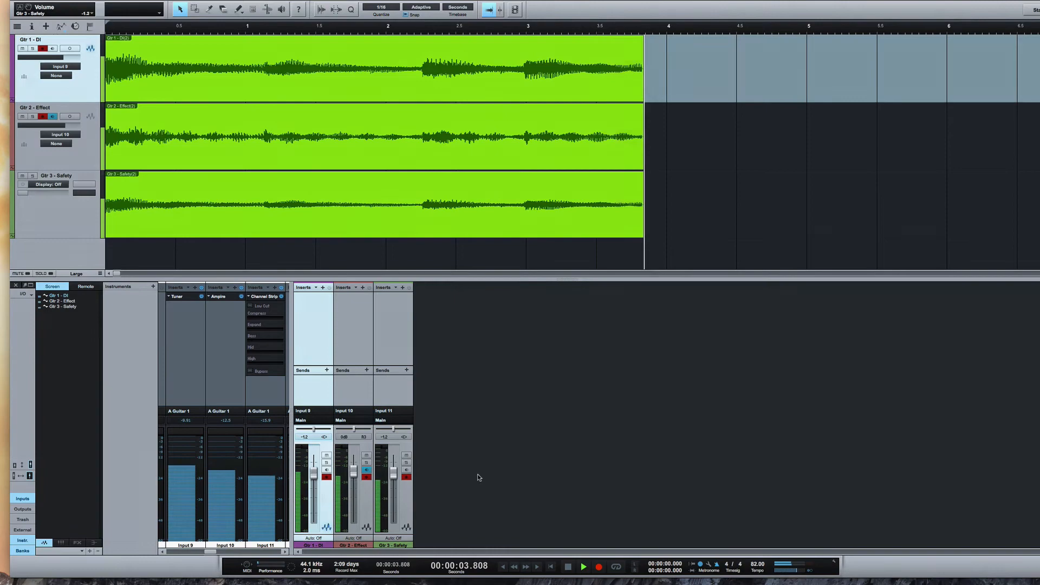
left_click(581, 566)
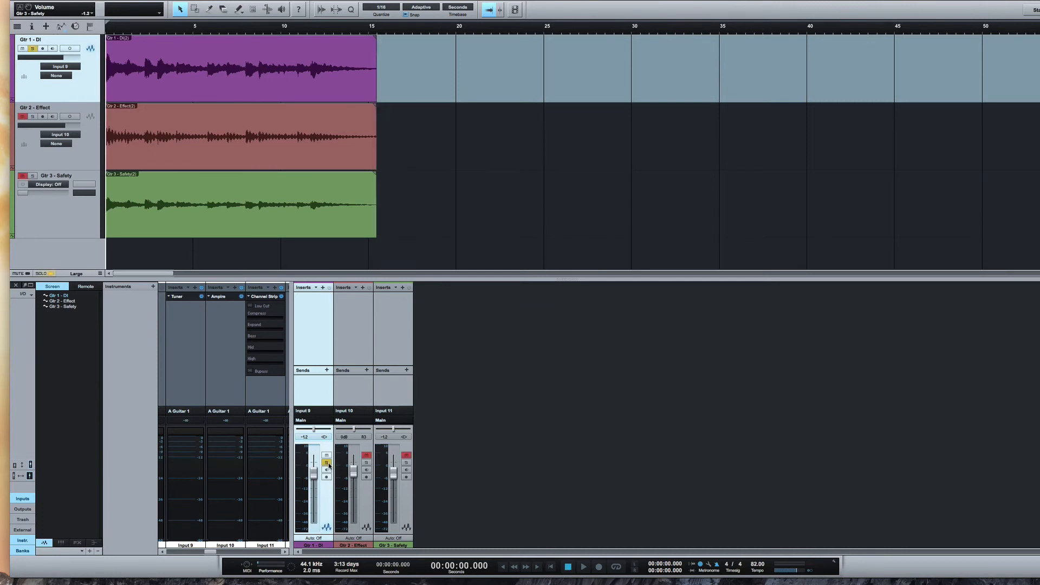
Play the take back with the DI track soloed, then solo the Effect track
left_click(582, 567)
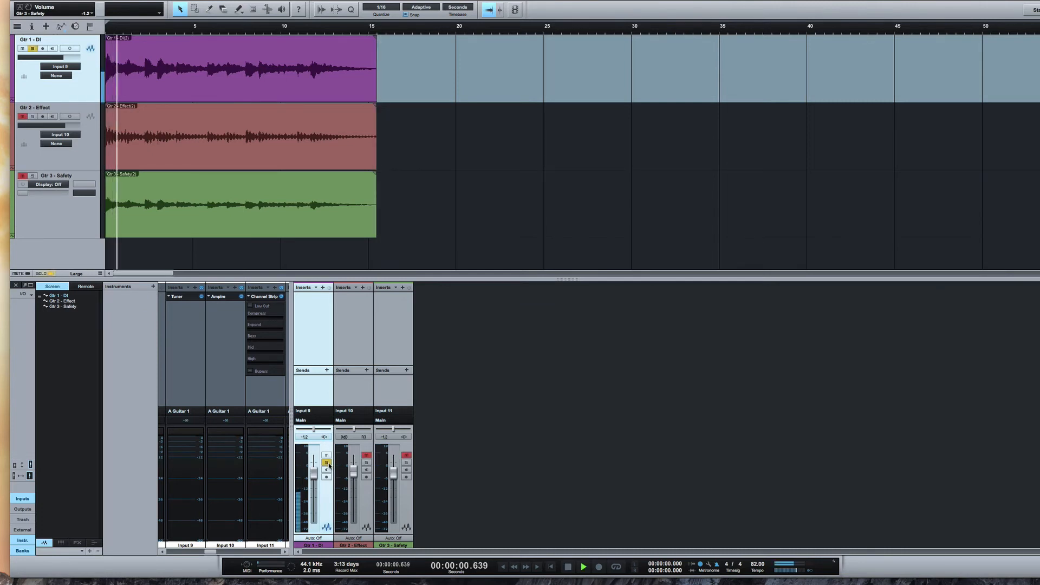
left_click(582, 566)
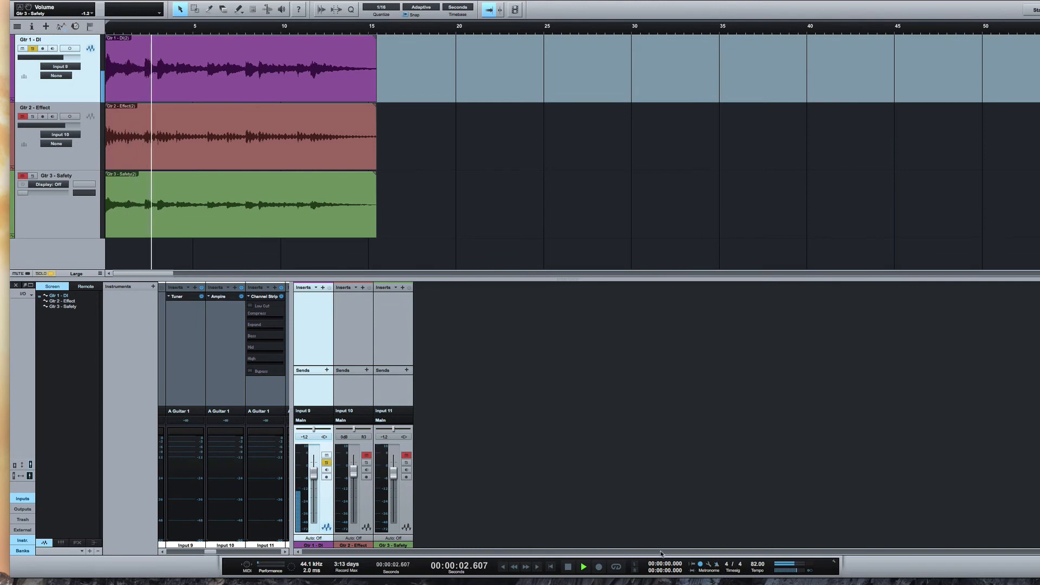
left_click(582, 567)
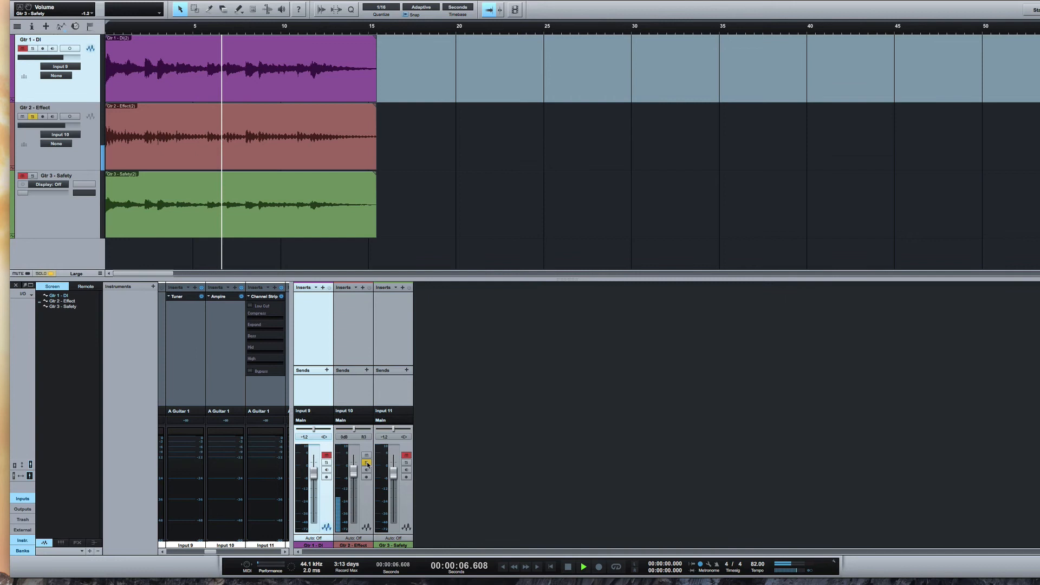
Solo the Safety track, unsolo so all three play together, then stop playback
left_click(406, 464)
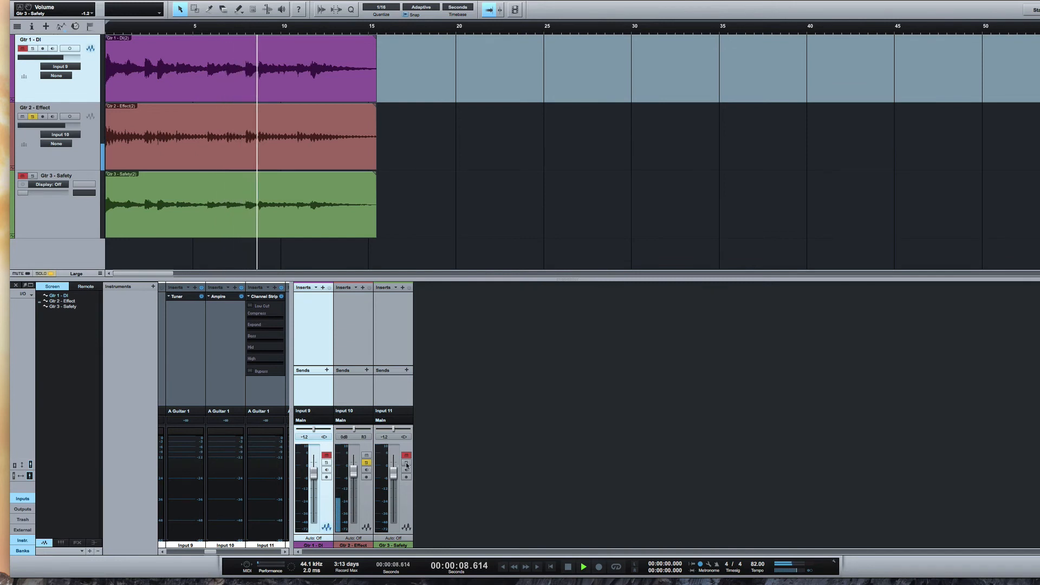
left_click(405, 462)
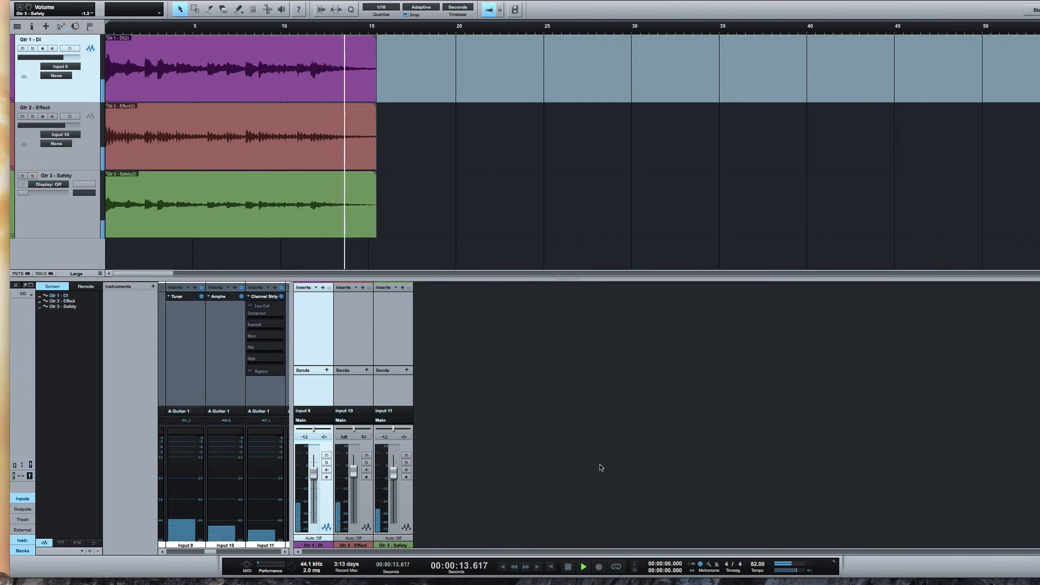
left_click(581, 567)
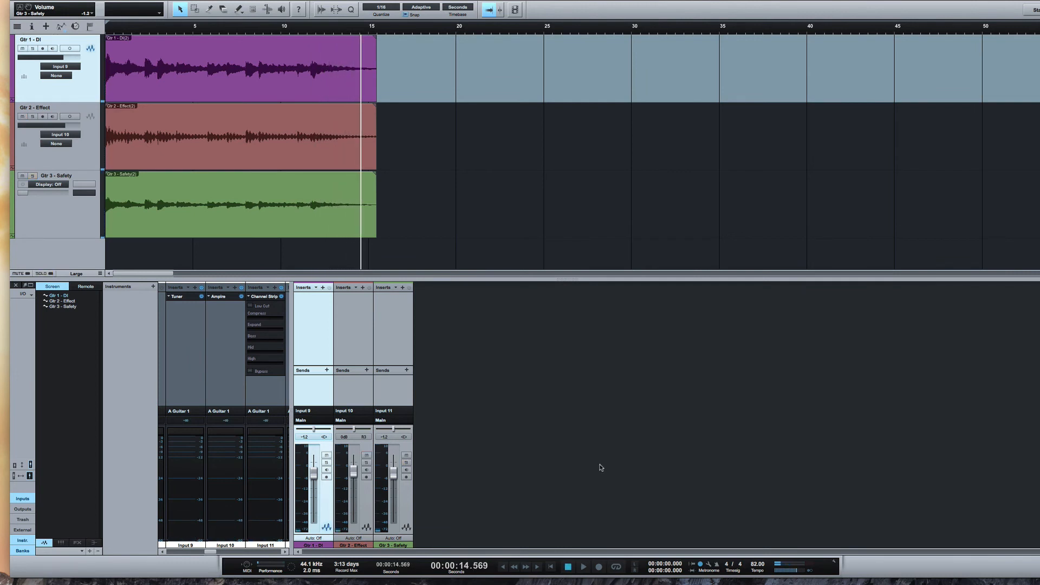